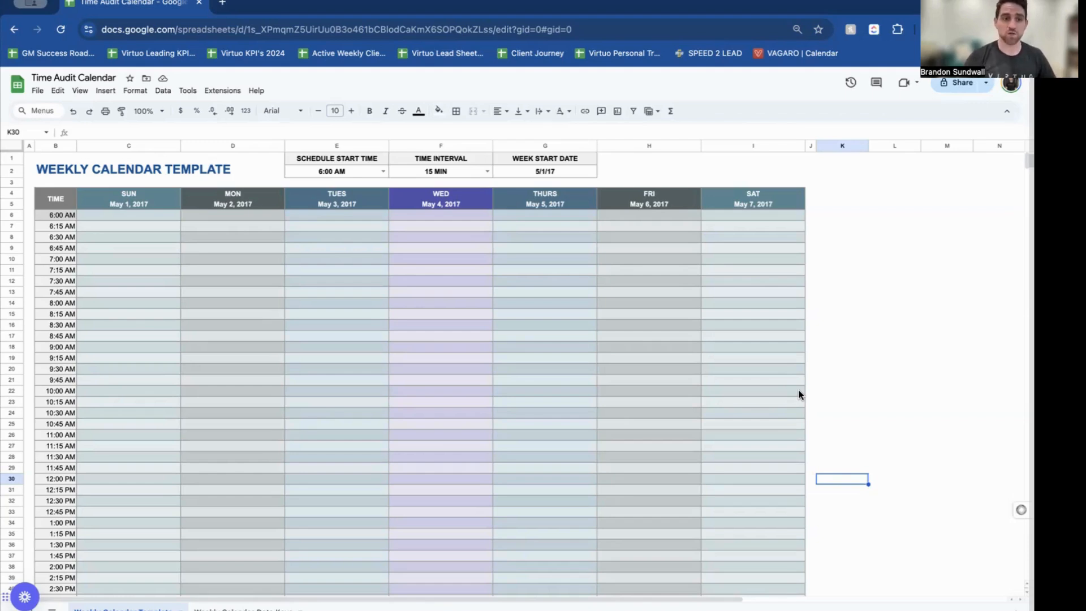
pyautogui.click(128, 214)
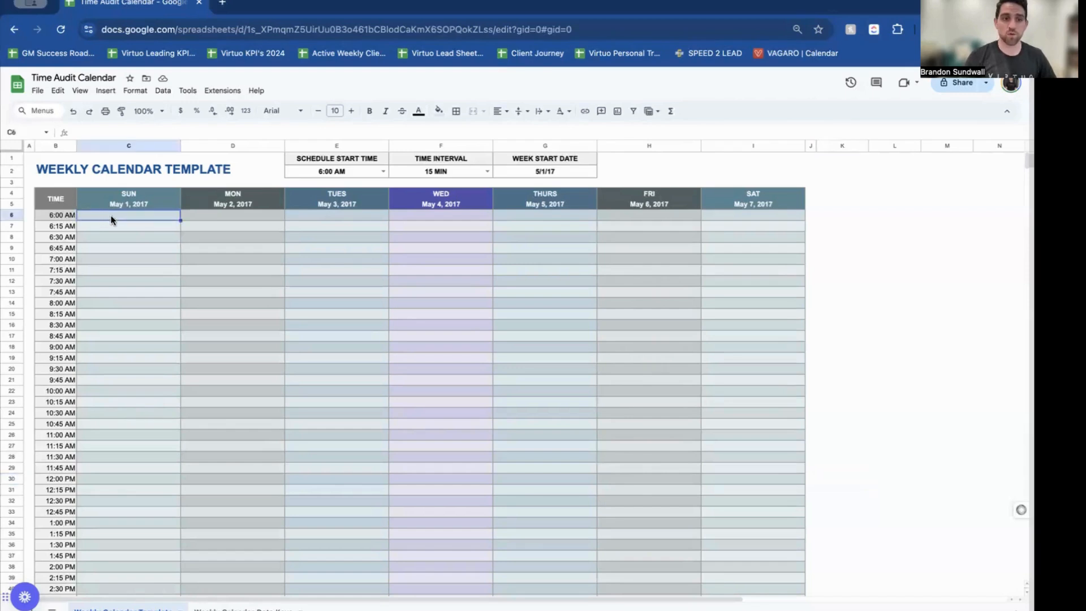
pyautogui.moveTo(152, 220)
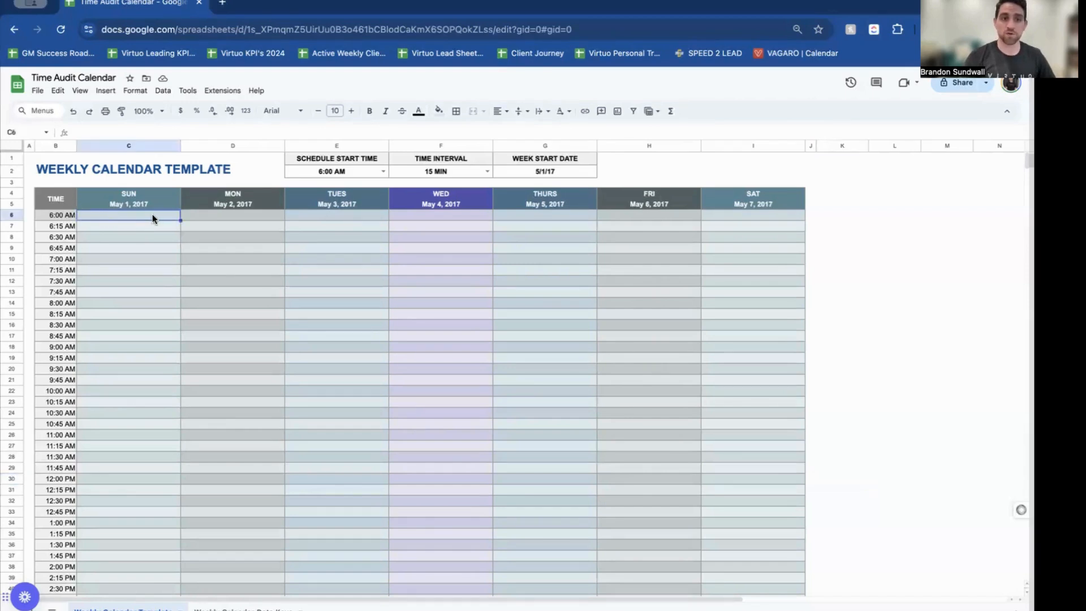
pyautogui.click(128, 226)
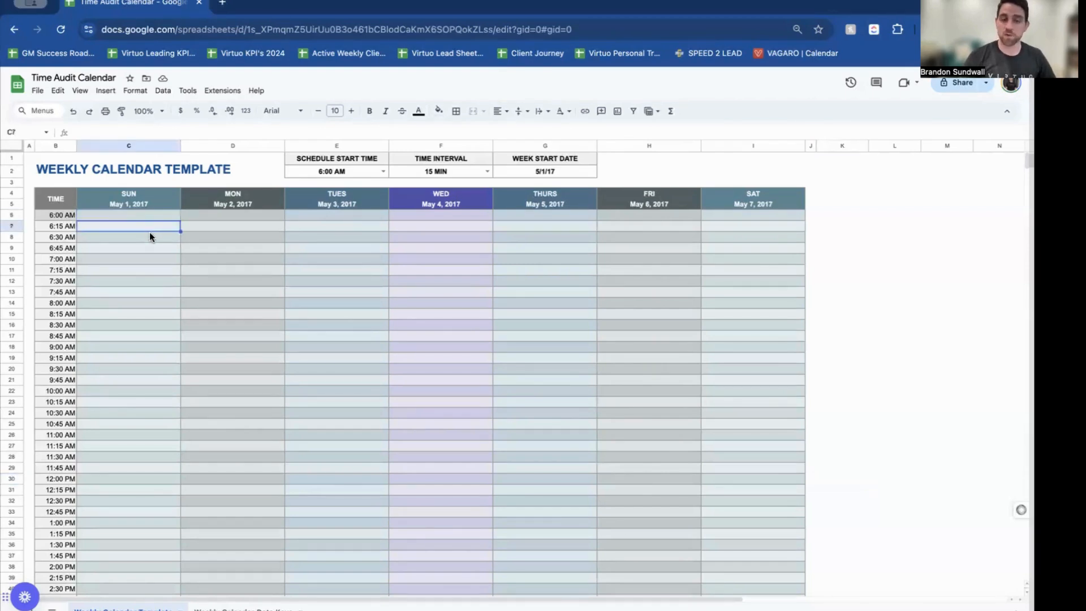
pyautogui.click(128, 237)
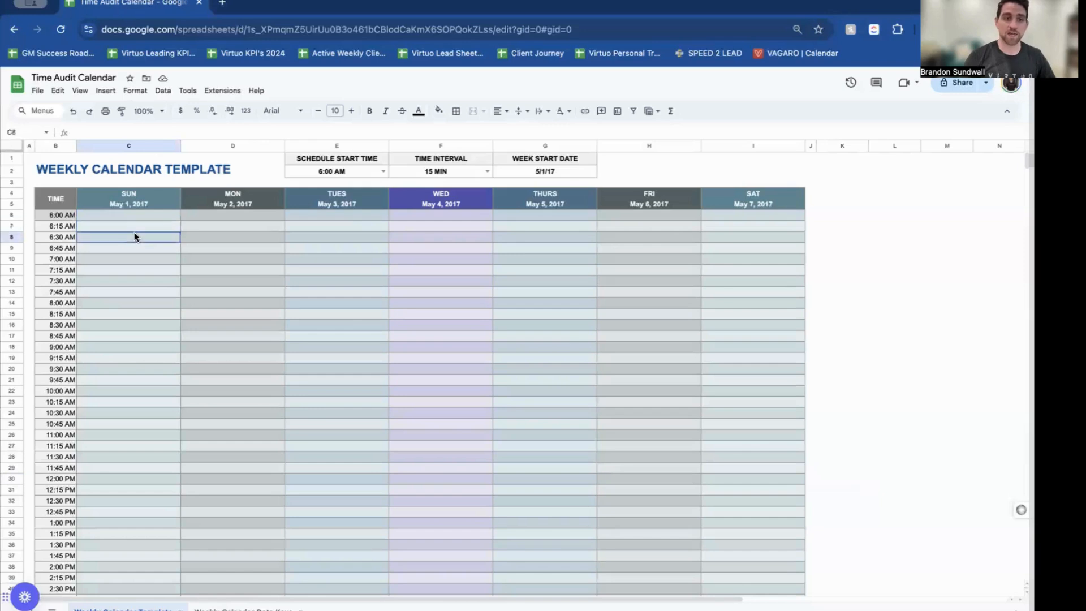
pyautogui.scroll(-3)
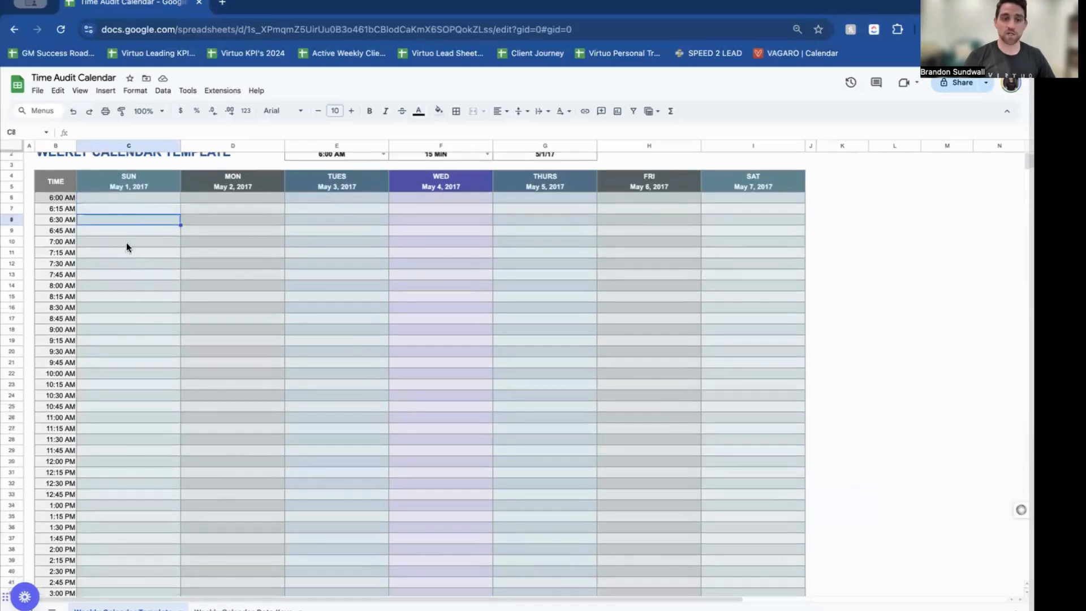
pyautogui.click(128, 197)
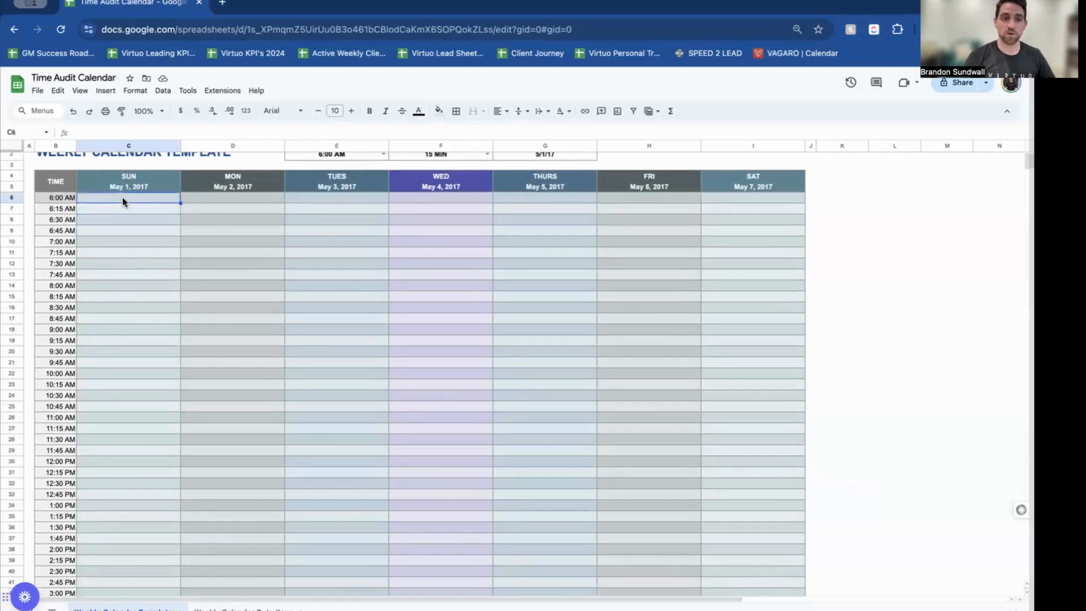
pyautogui.moveTo(137, 265)
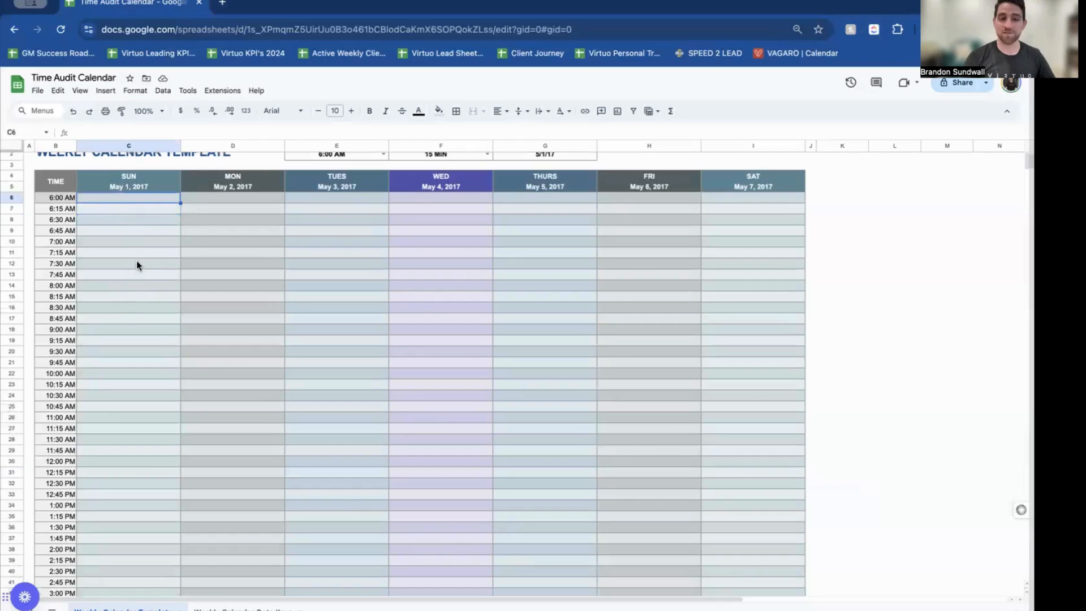
pyautogui.moveTo(346, 258)
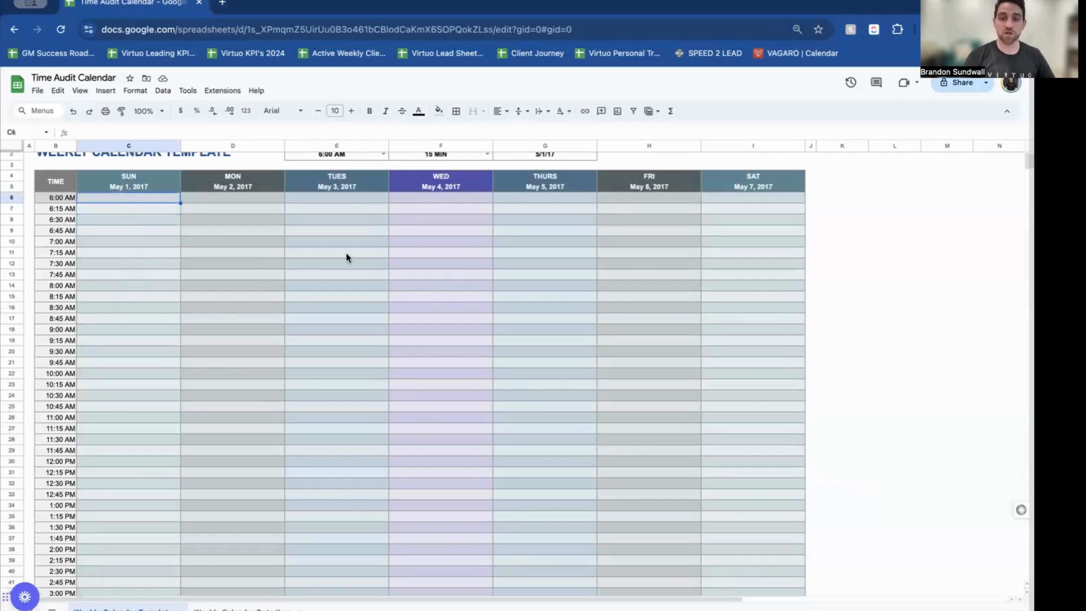
pyautogui.moveTo(371, 350)
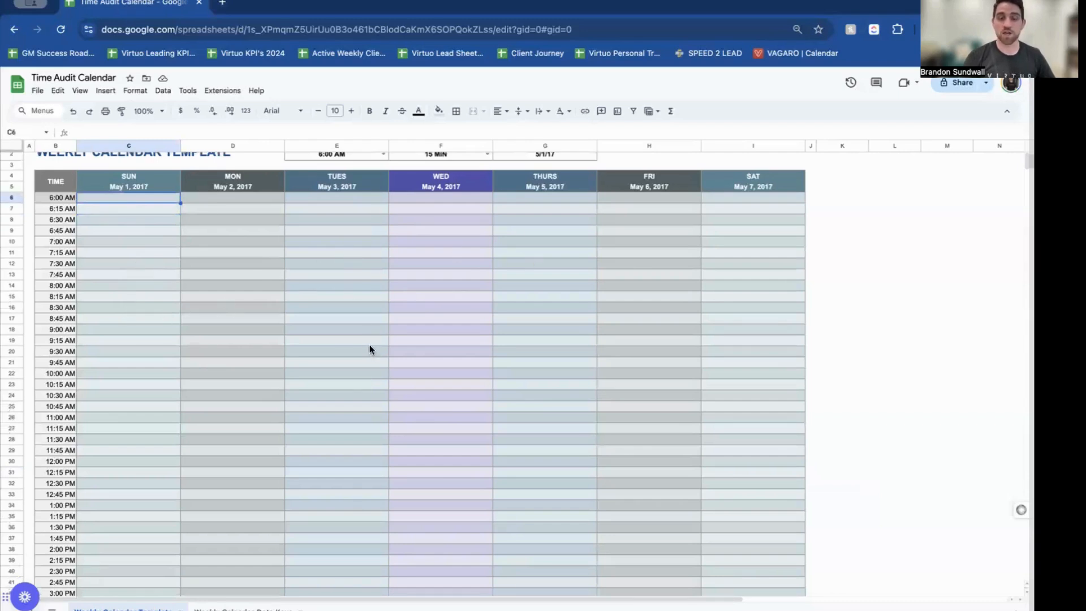
pyautogui.moveTo(141, 223)
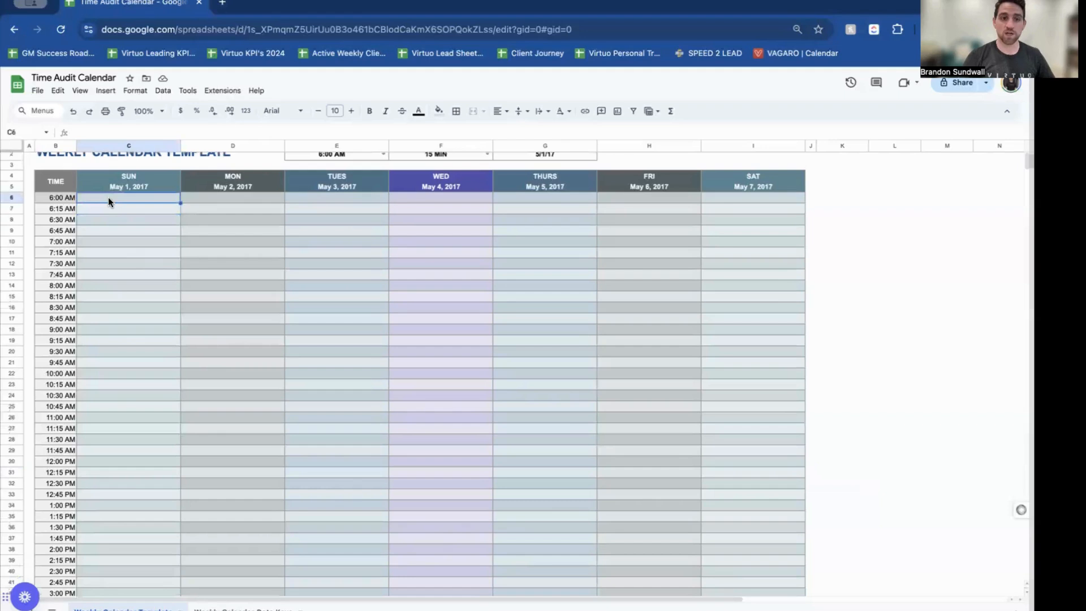
pyautogui.moveTo(117, 236)
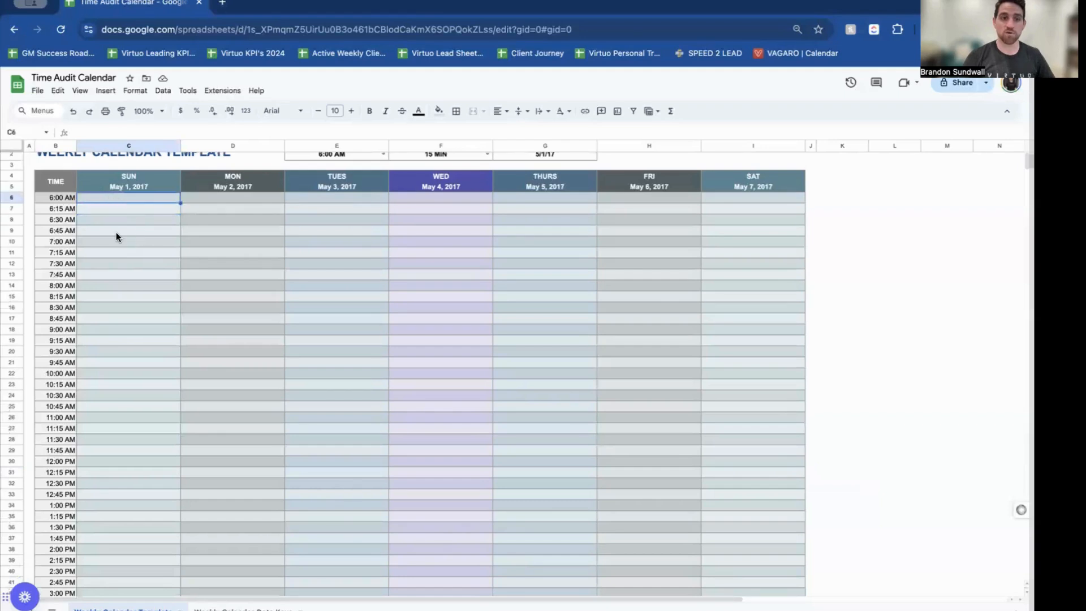
pyautogui.moveTo(129, 236)
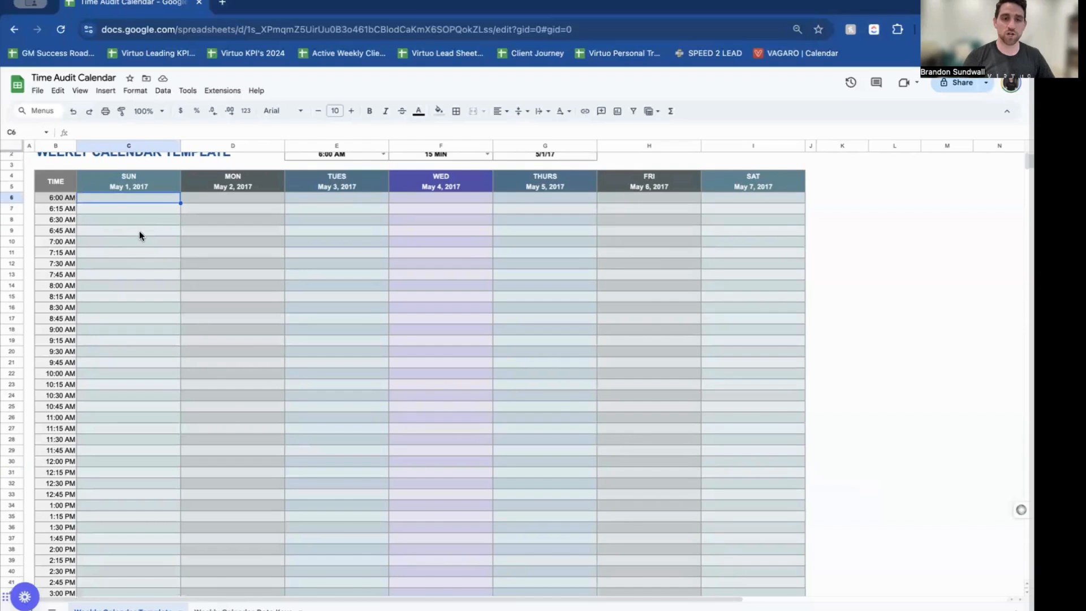
pyautogui.moveTo(138, 244)
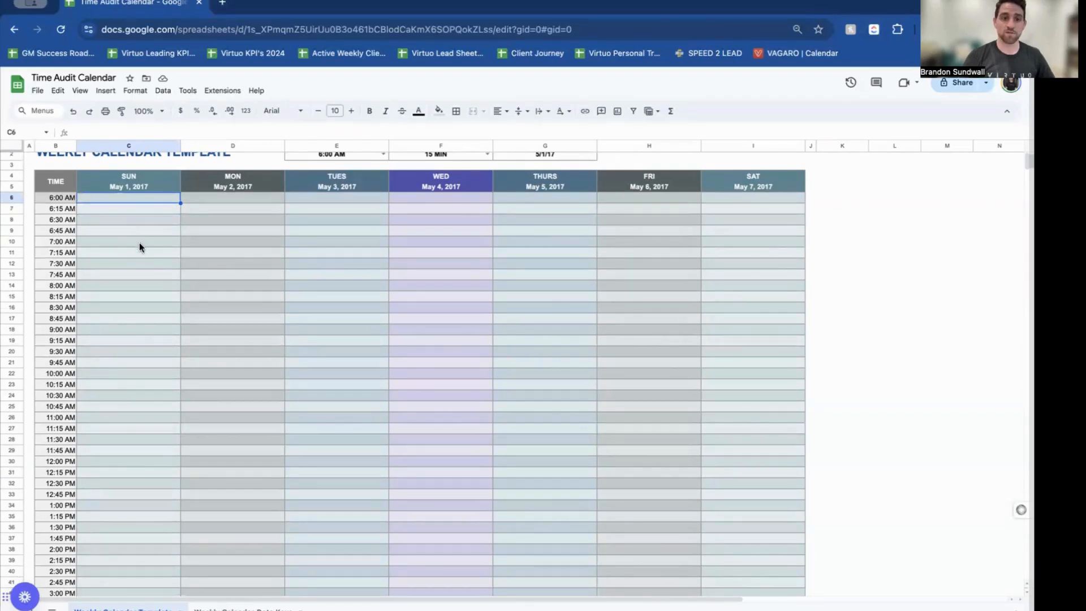
pyautogui.moveTo(143, 256)
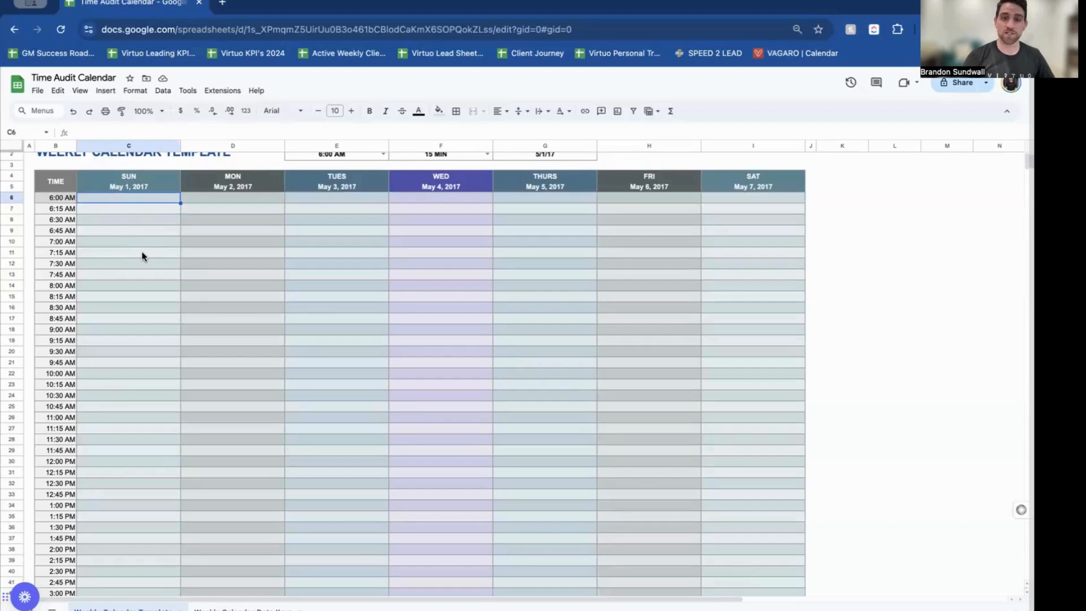
pyautogui.moveTo(184, 239)
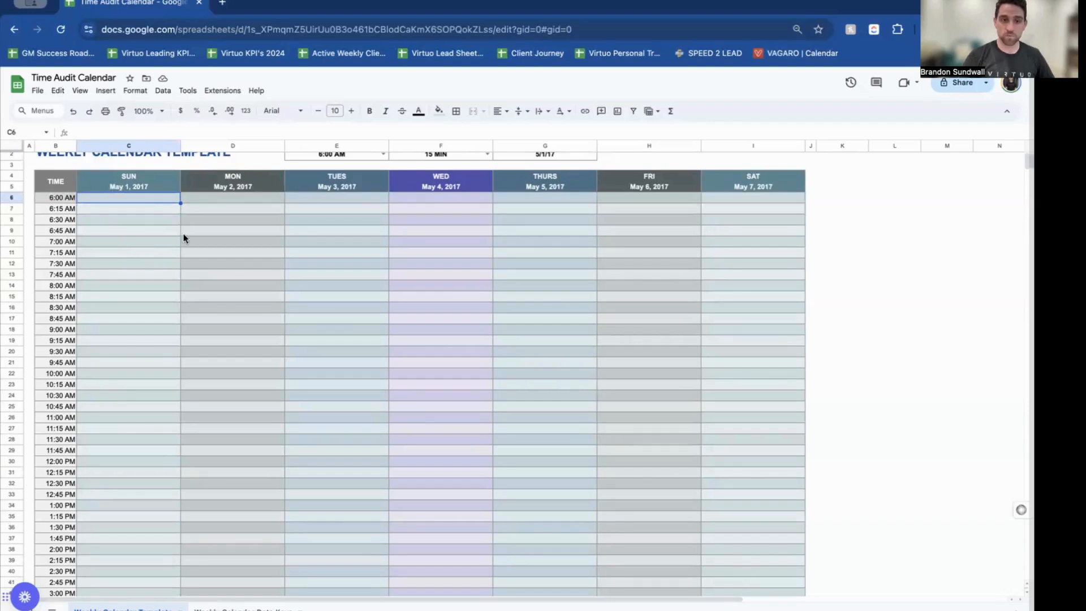
pyautogui.moveTo(240, 230)
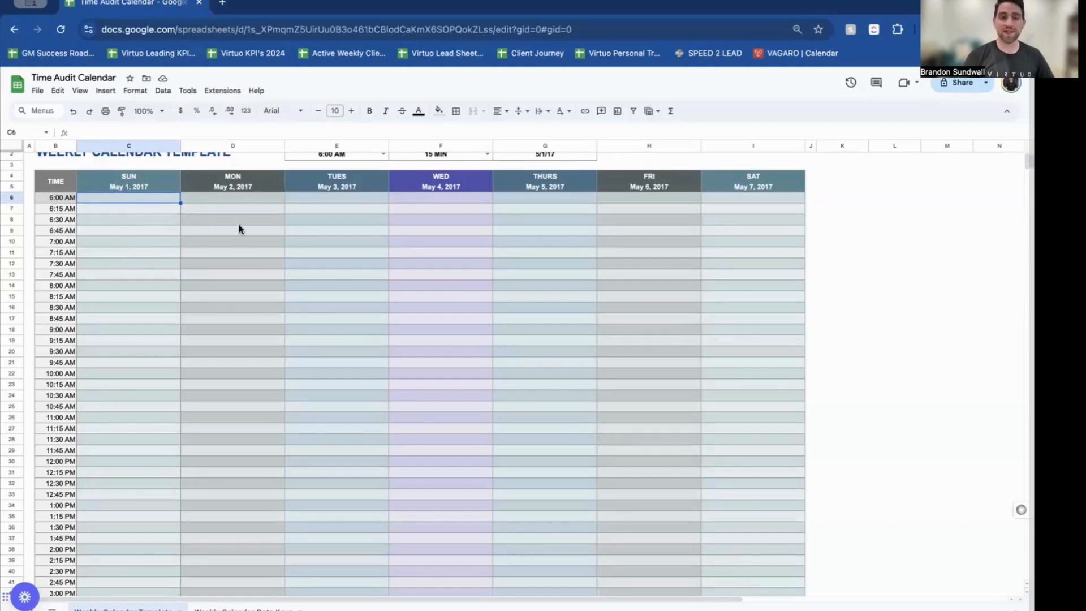
pyautogui.moveTo(301, 235)
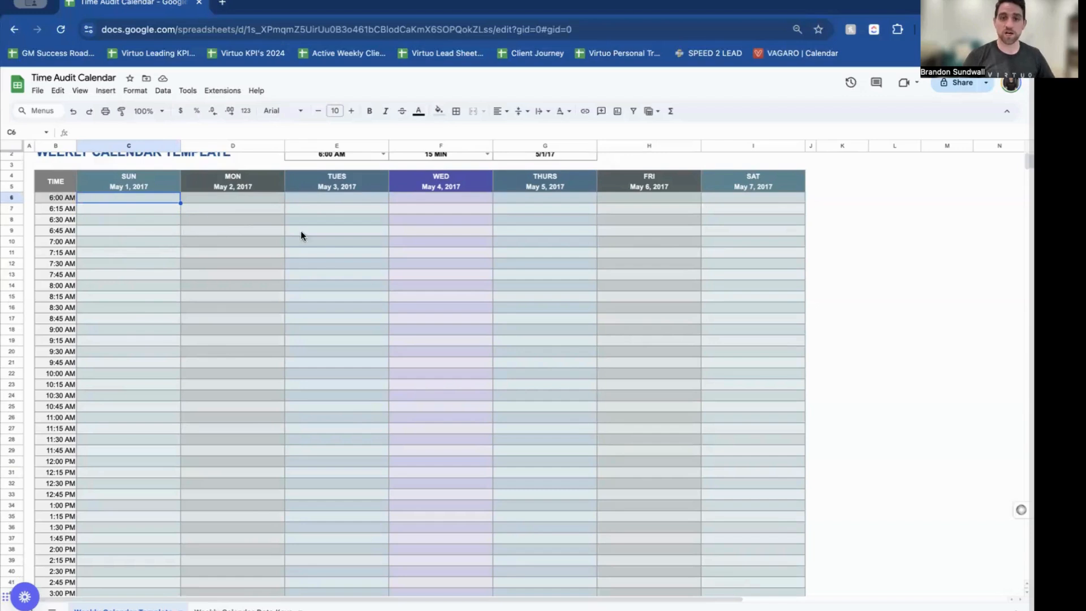
pyautogui.moveTo(166, 235)
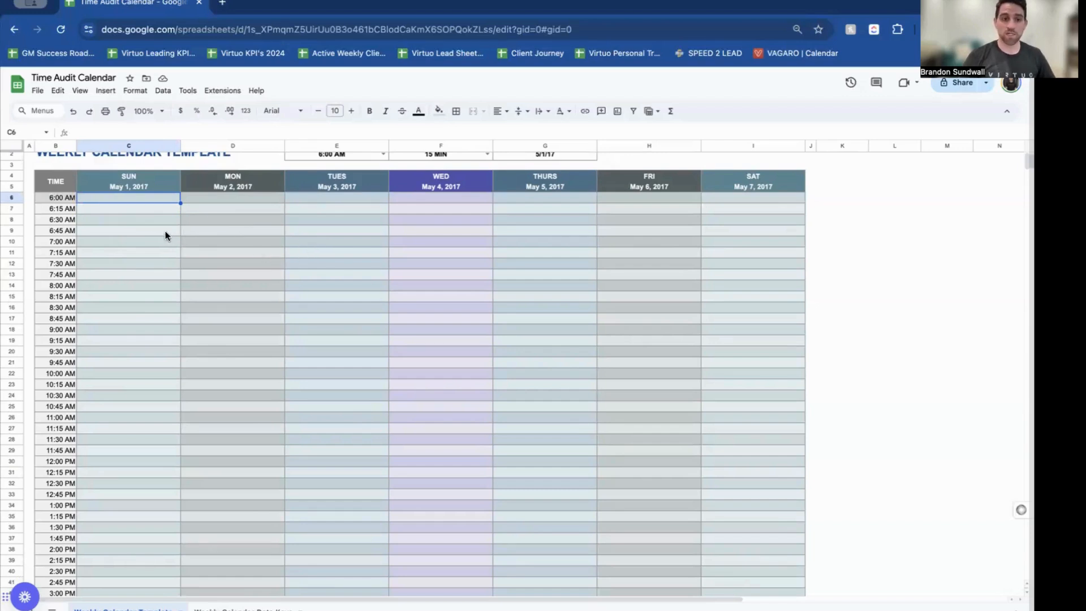
pyautogui.moveTo(156, 240)
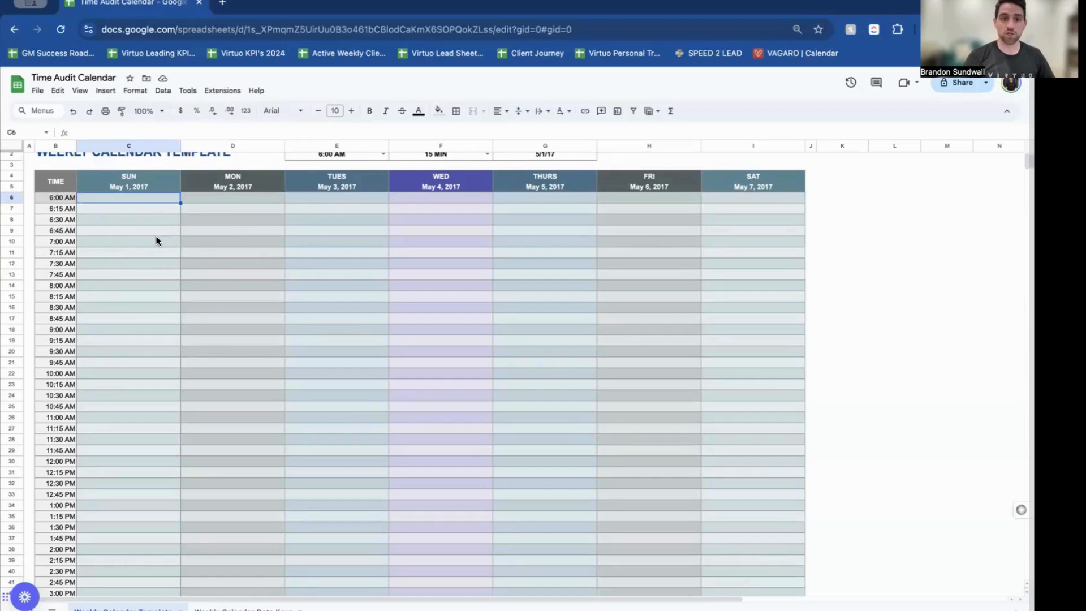
pyautogui.moveTo(349, 278)
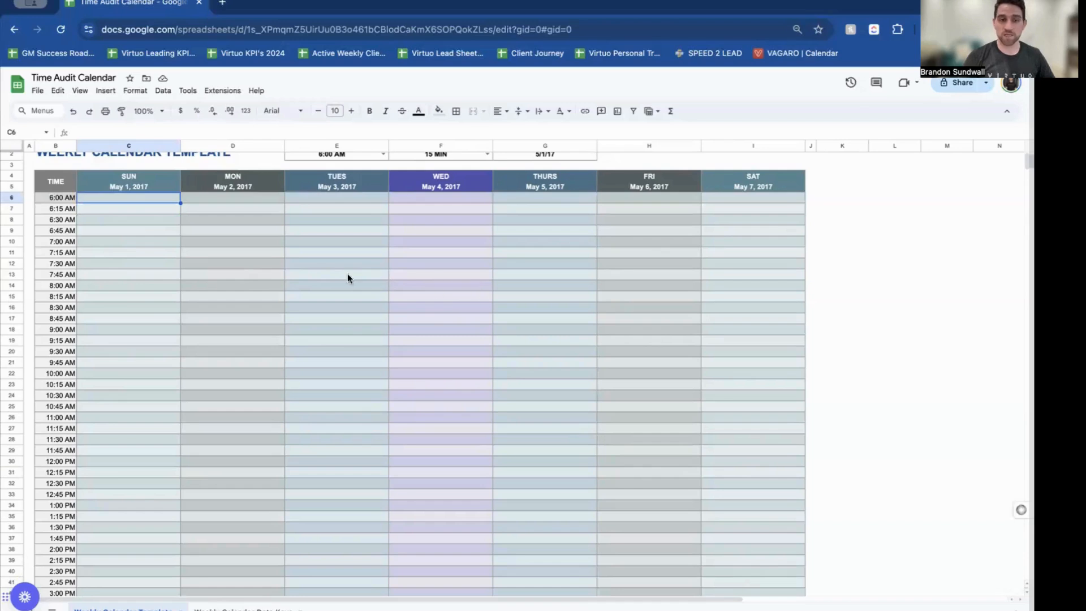
pyautogui.moveTo(139, 216)
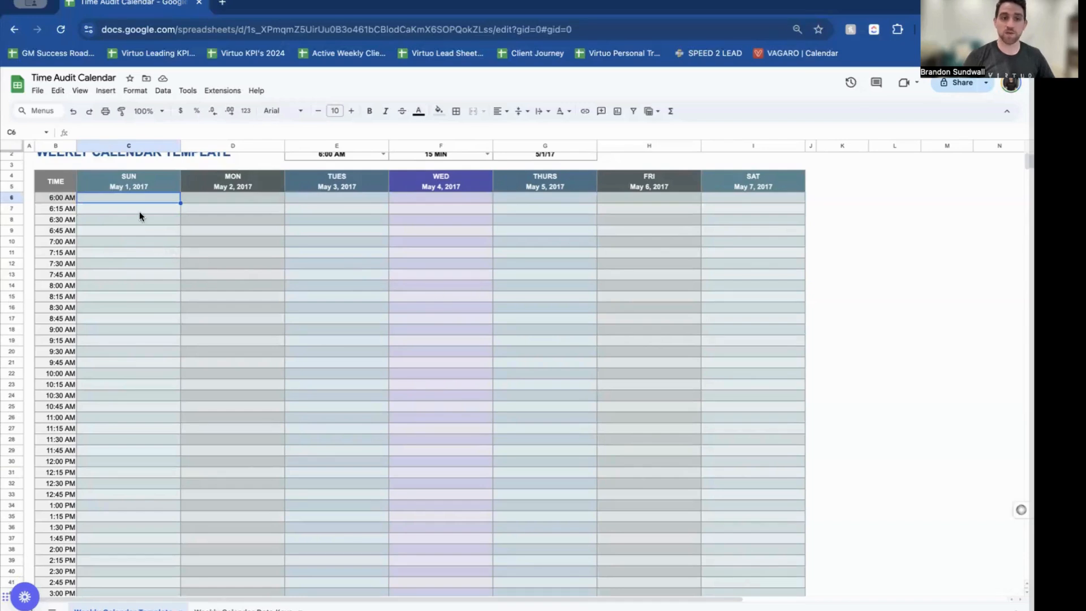
pyautogui.moveTo(133, 202)
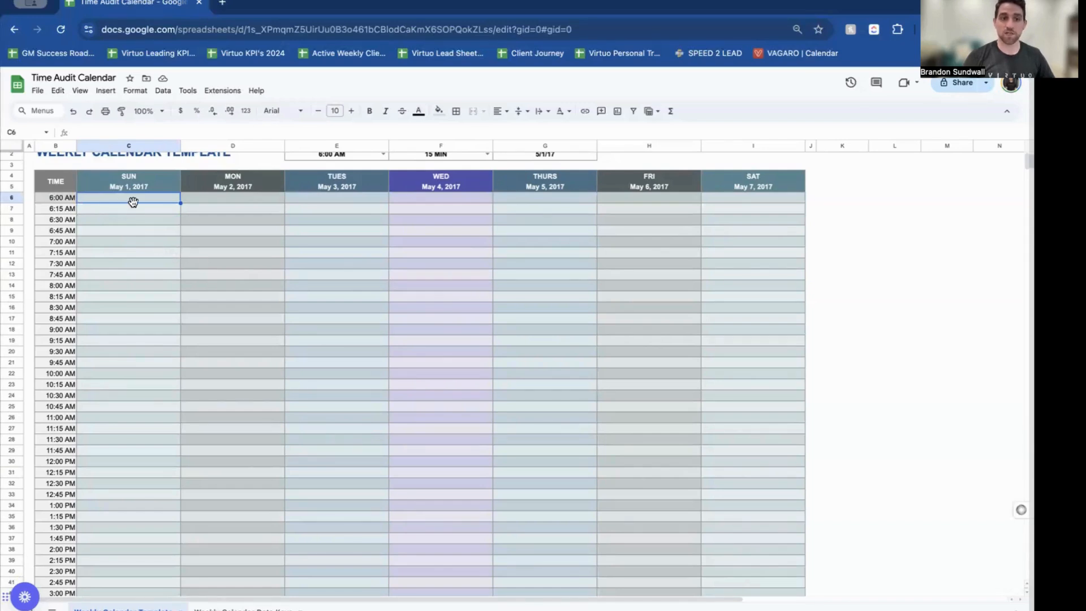
pyautogui.moveTo(141, 213)
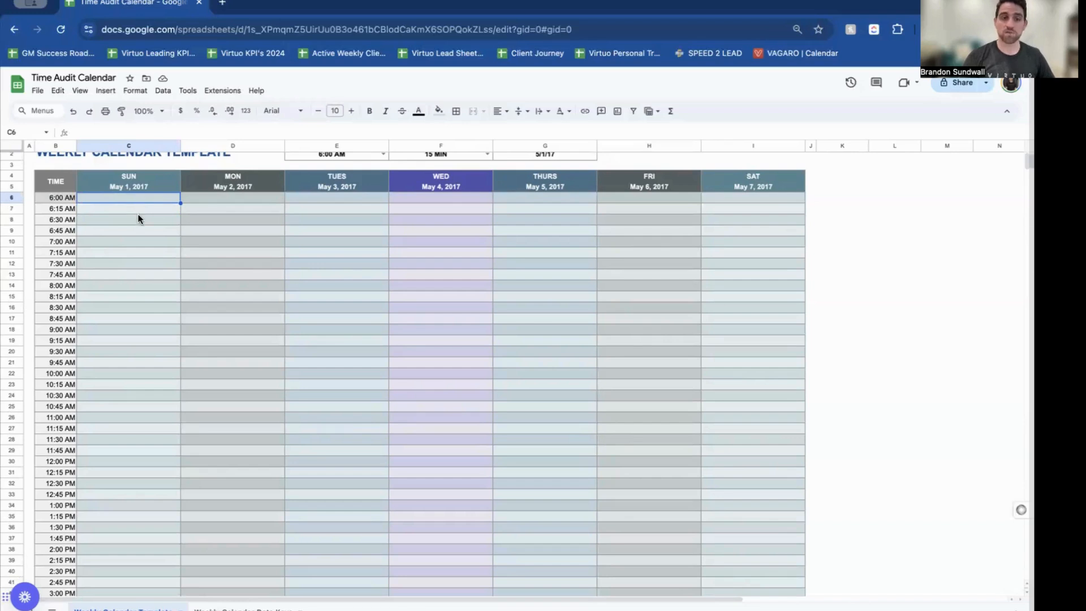
pyautogui.moveTo(156, 199)
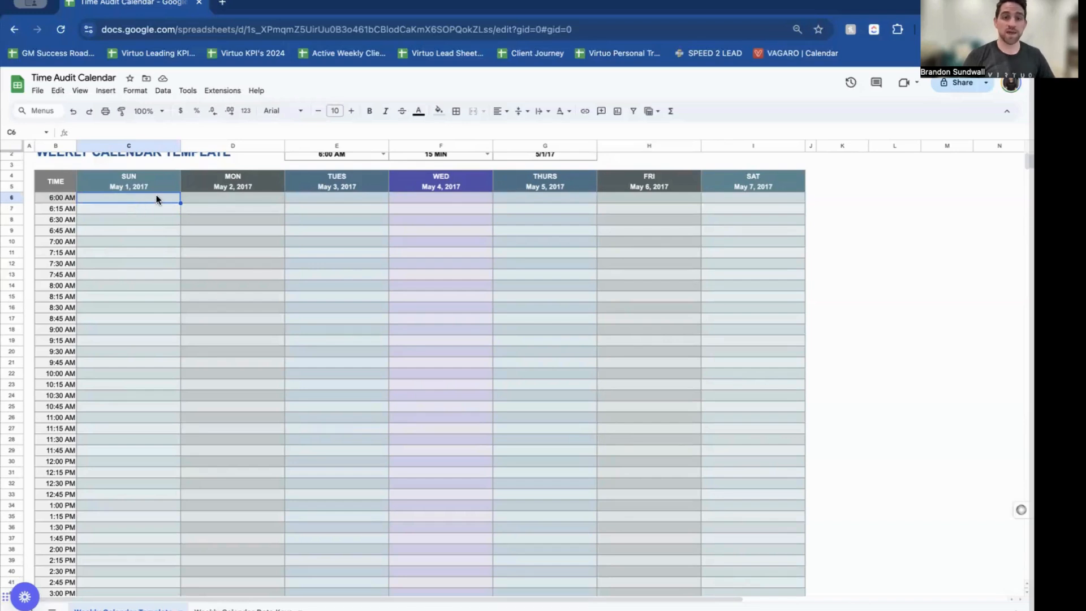
pyautogui.moveTo(185, 242)
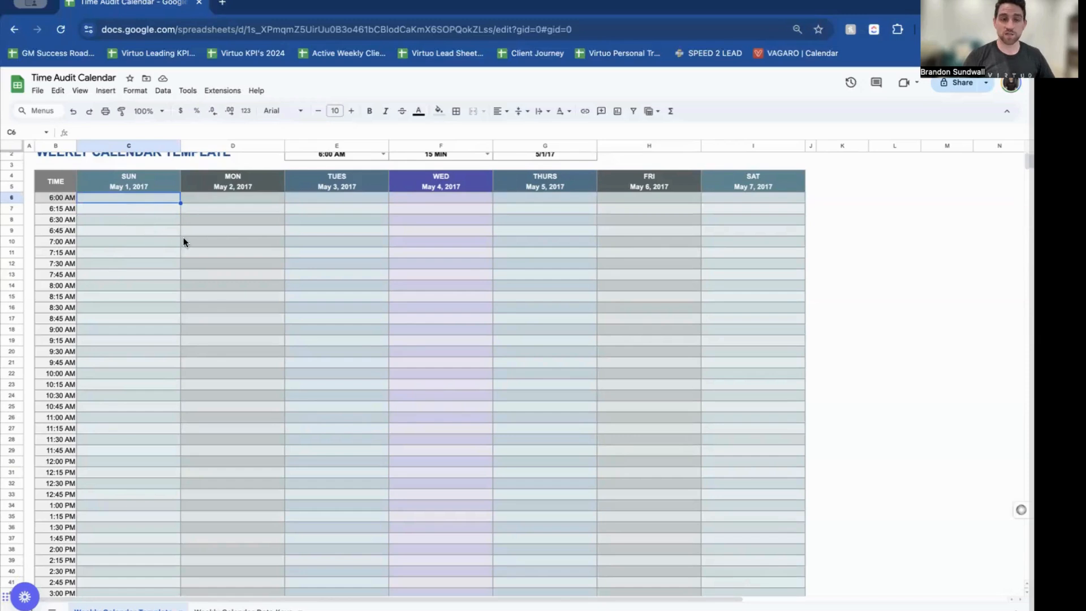
pyautogui.moveTo(165, 244)
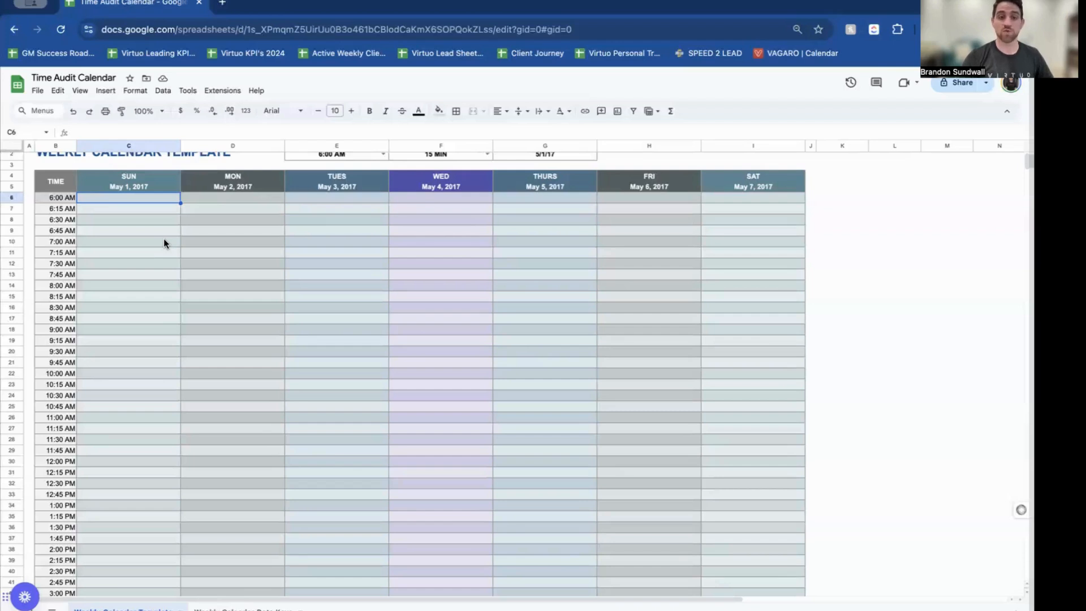
pyautogui.moveTo(529, 380)
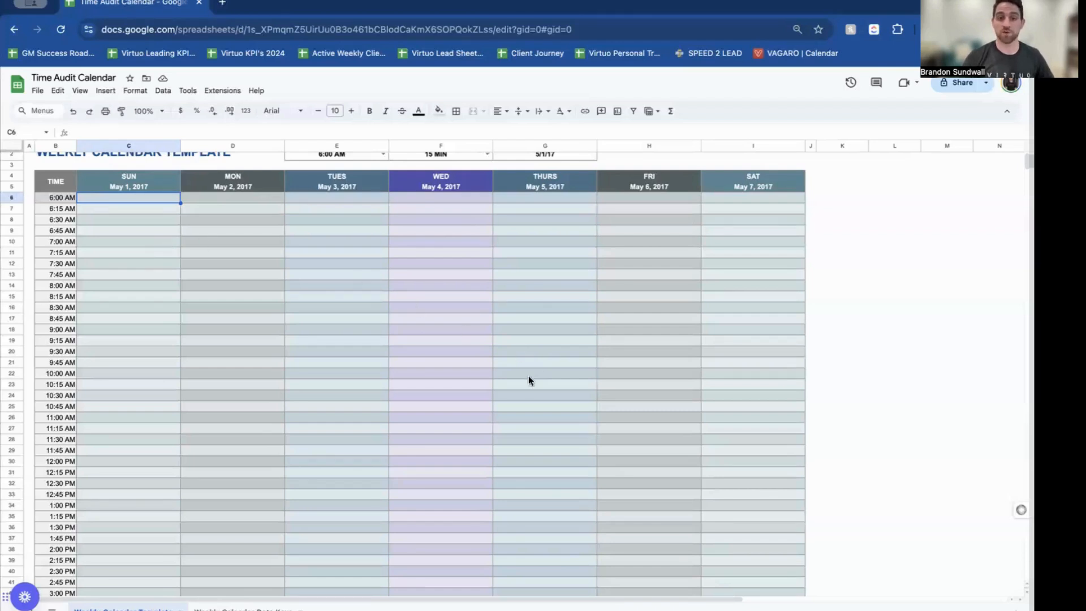